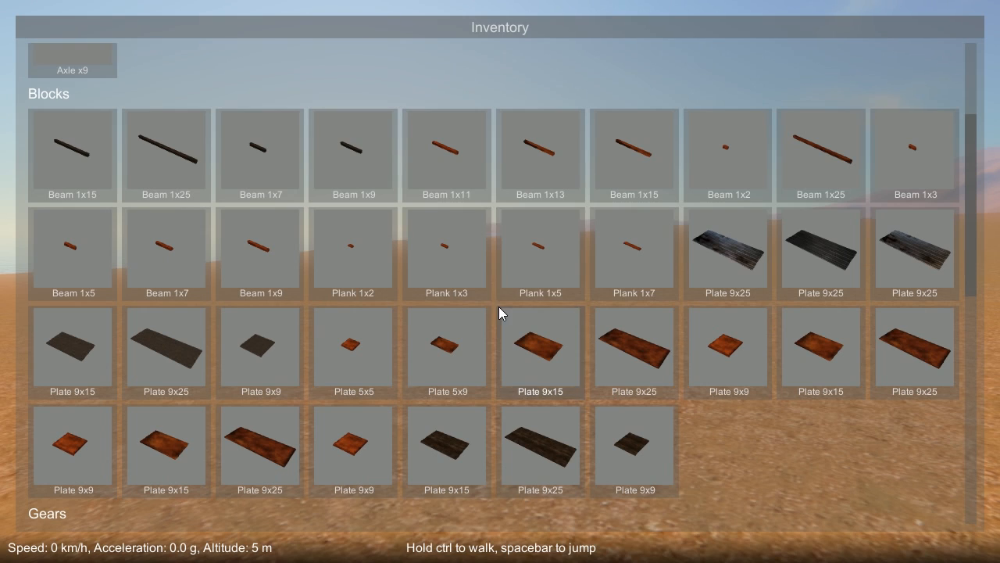
mouse_move(547, 357)
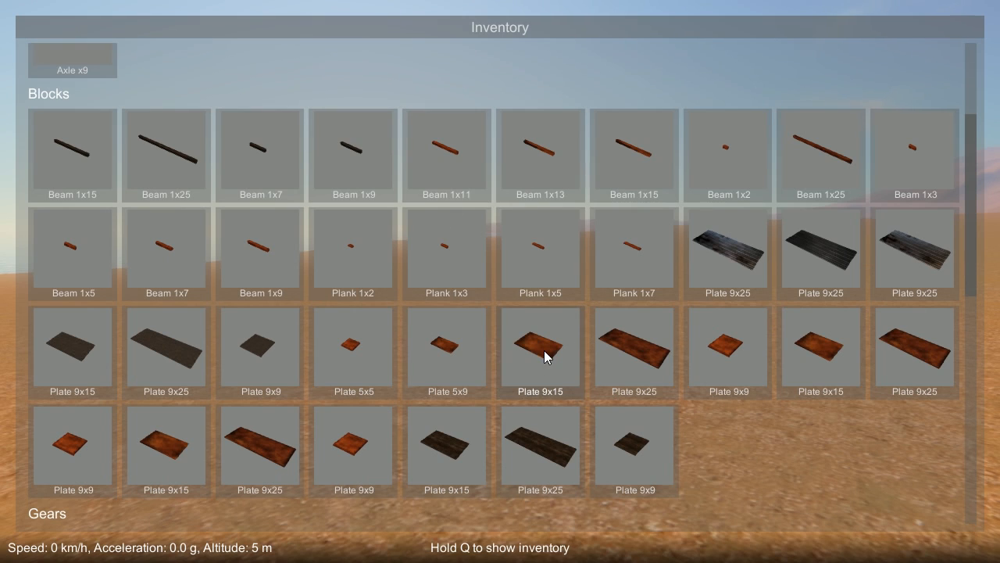
Pick the Plate 9x15, then the Plate 9x9, from the inventory
click(540, 349)
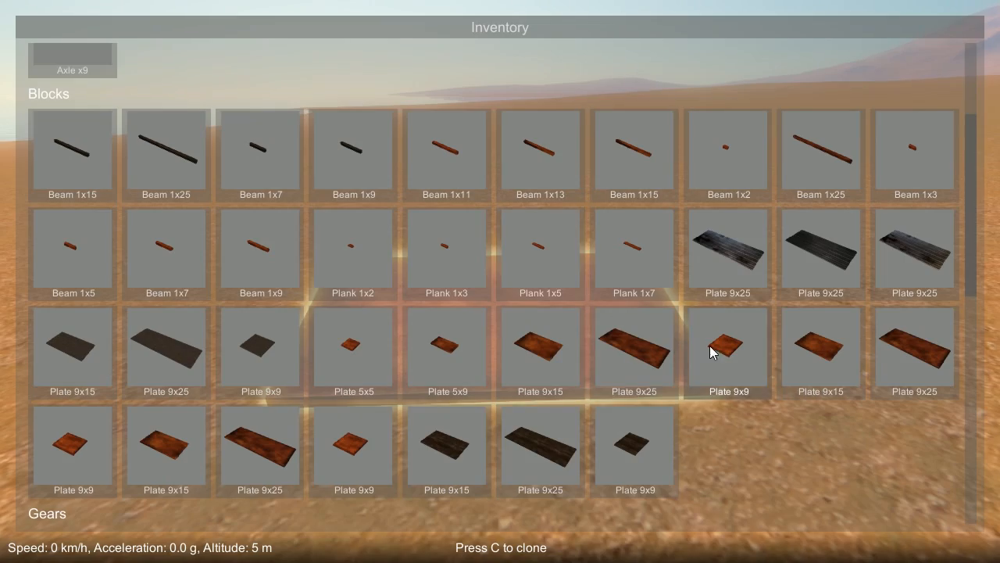
click(728, 348)
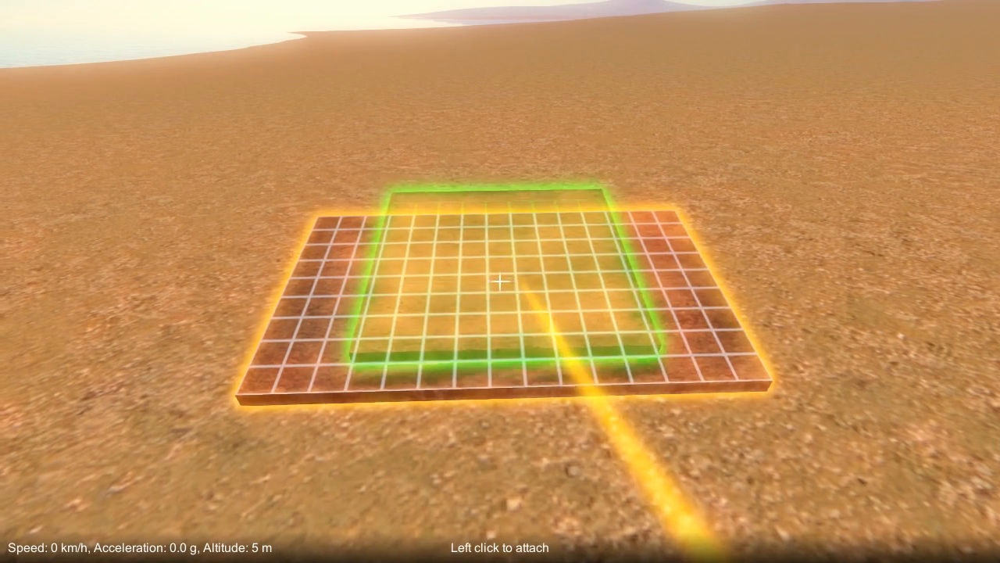
Attach the 9x9 plate to the centre of the Plate 9x15 below
click(500, 283)
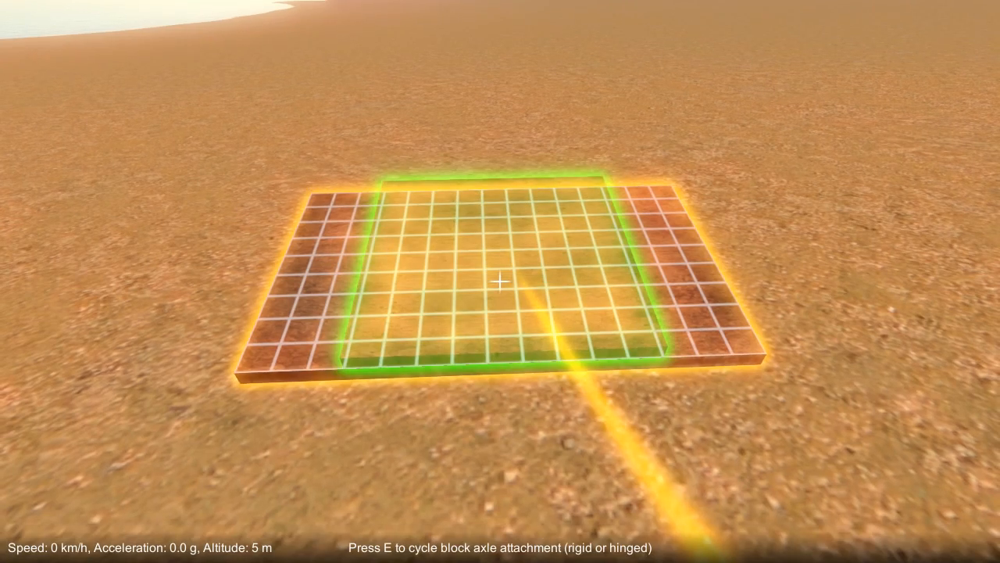
click(500, 281)
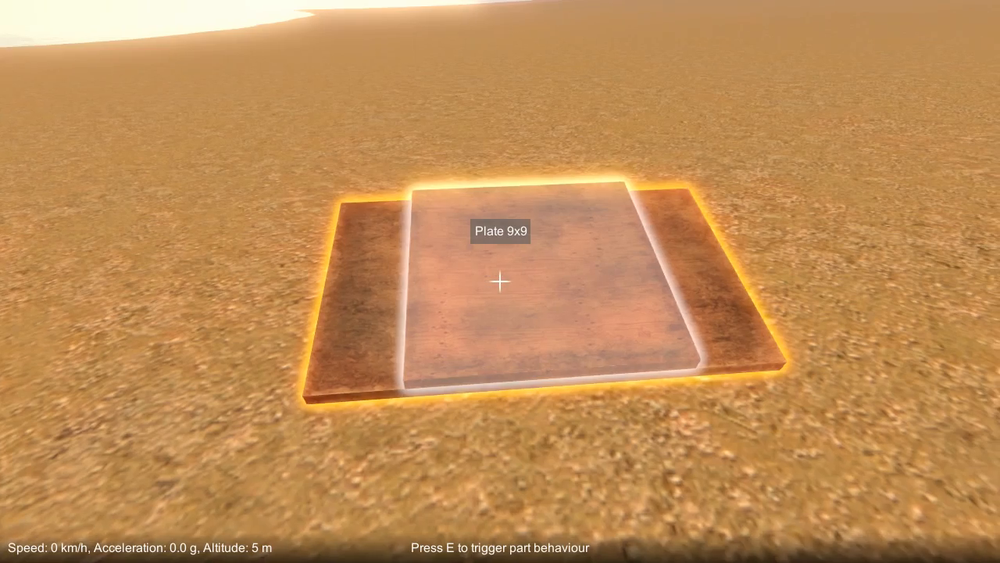
click(500, 281)
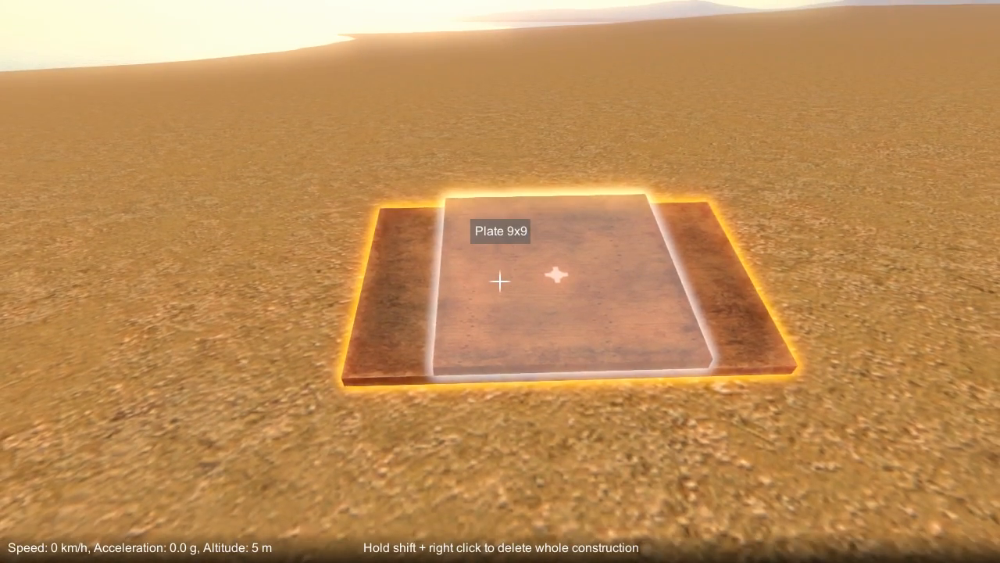
Select a Beam 1x15 from the inventory
key(tab)
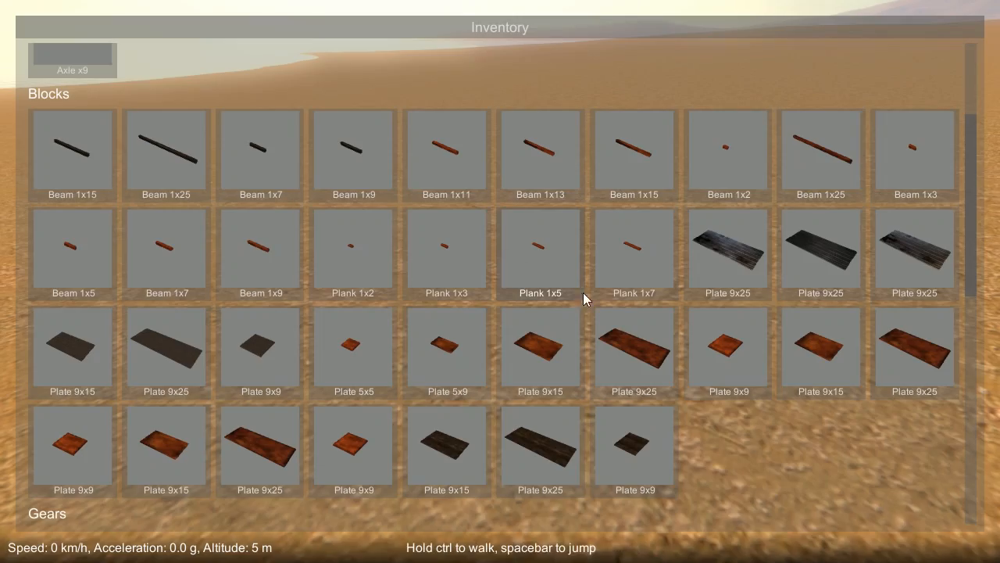
click(540, 244)
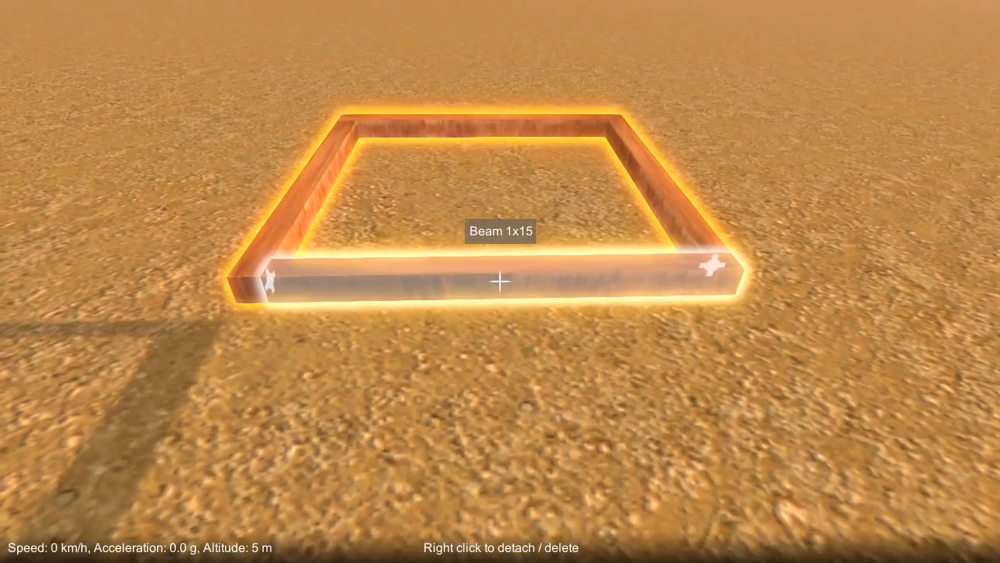
Attach a Beam 1x15 to form the square beam frame
click(500, 282)
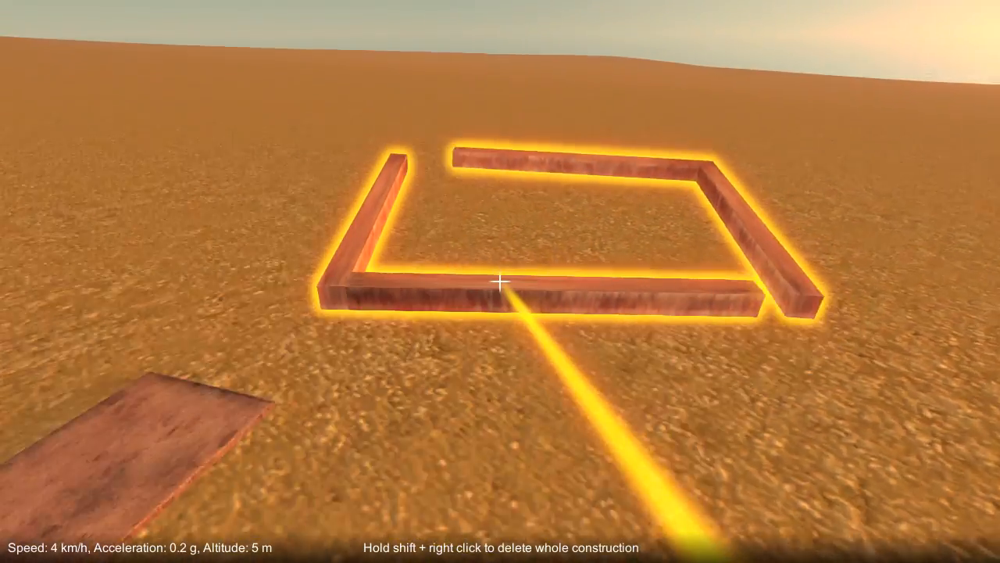
Detach two Beam 1x15 parts, splitting off a separate L-shaped pair
click(500, 297)
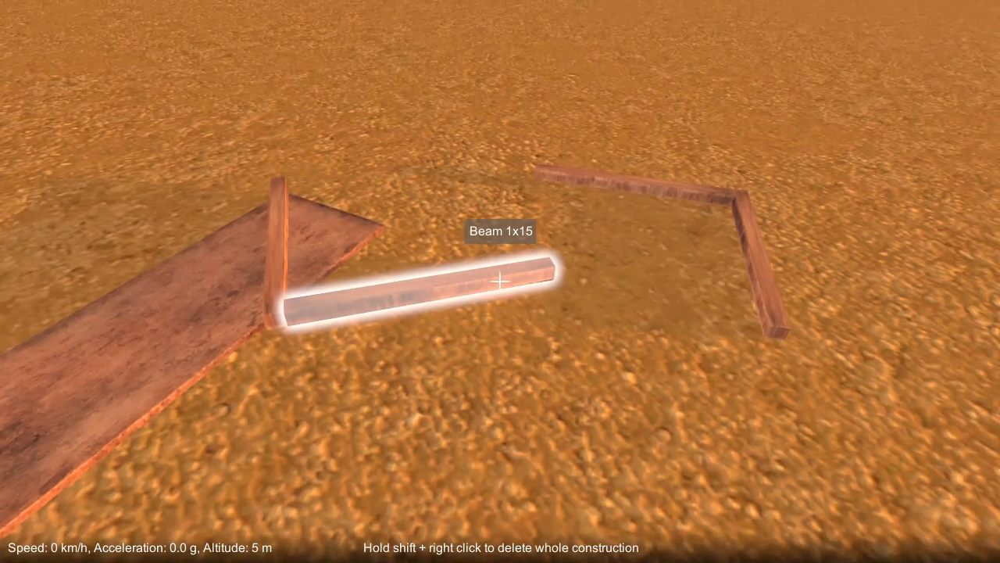
click(500, 283)
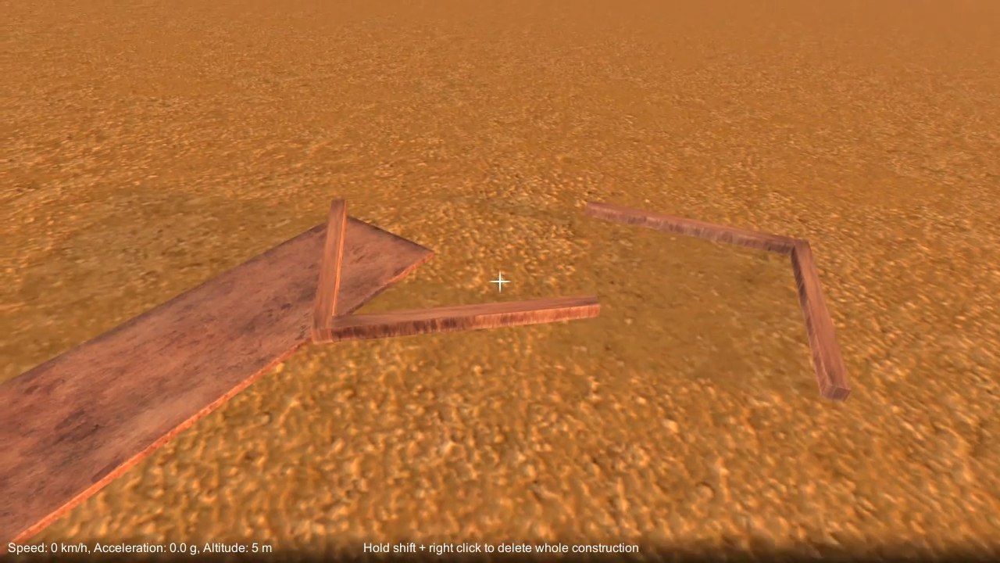